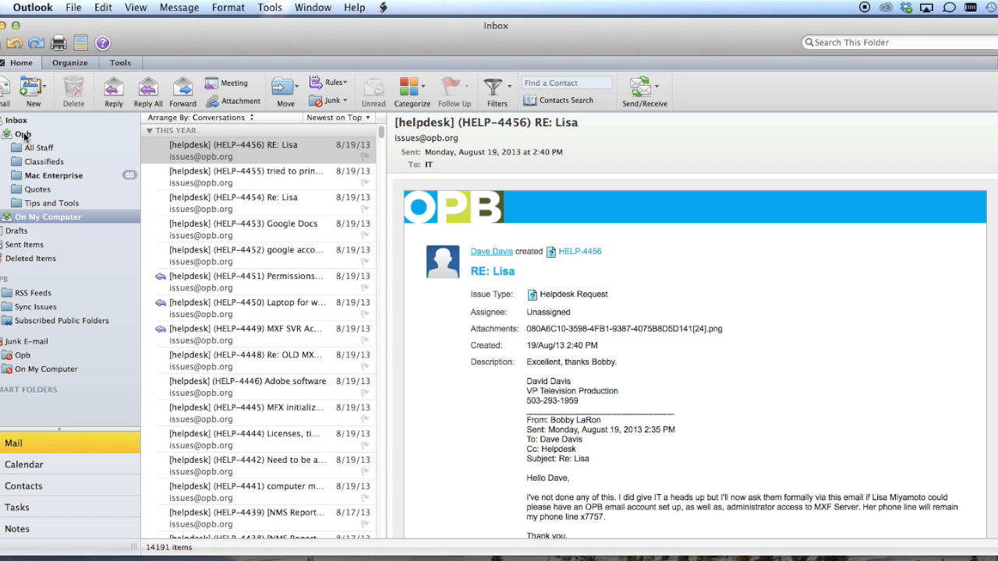
- View the Opb account's inbox briefly, then reach the app-wide Outlook options
left_click(21, 134)
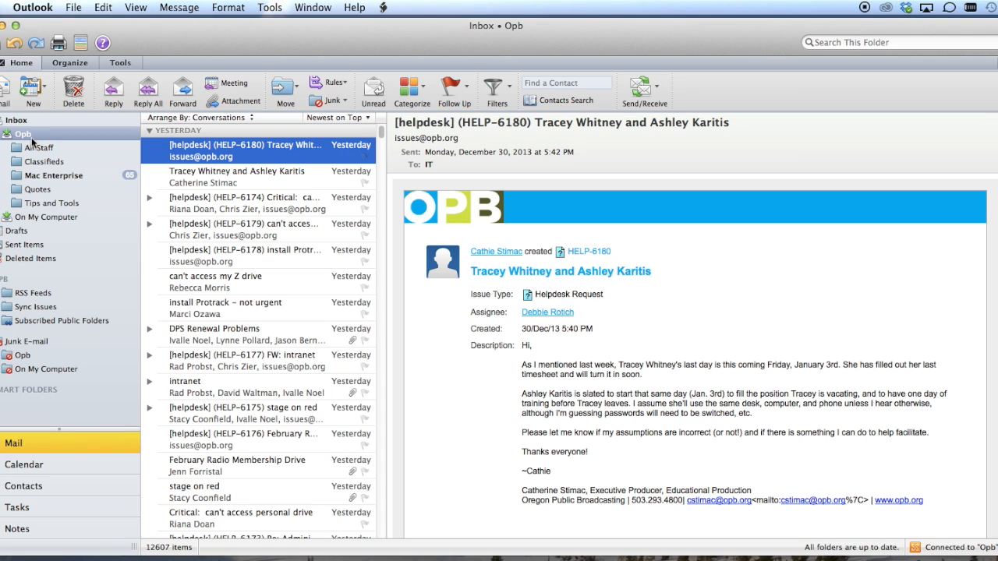
mouse_move(78, 225)
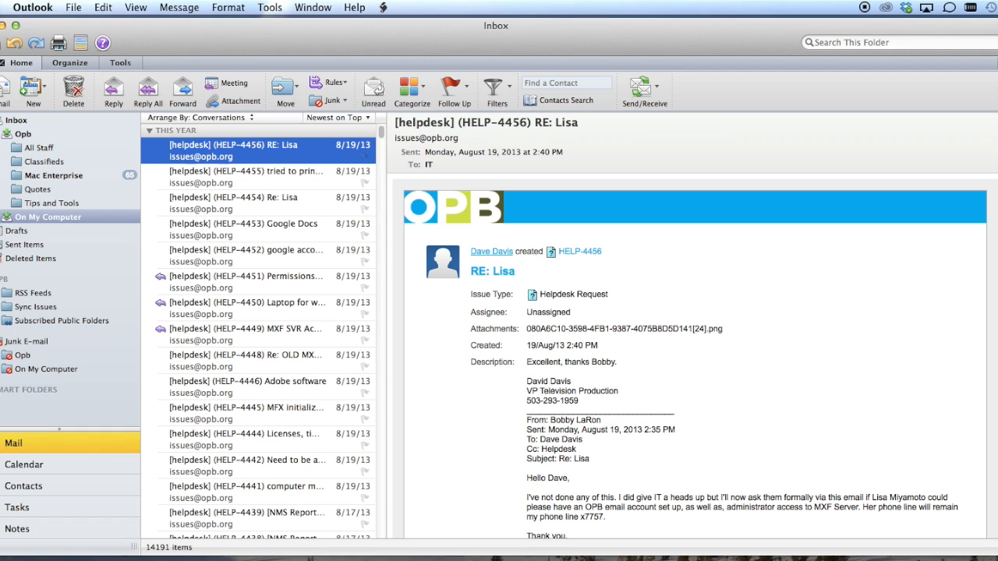
left_click(34, 7)
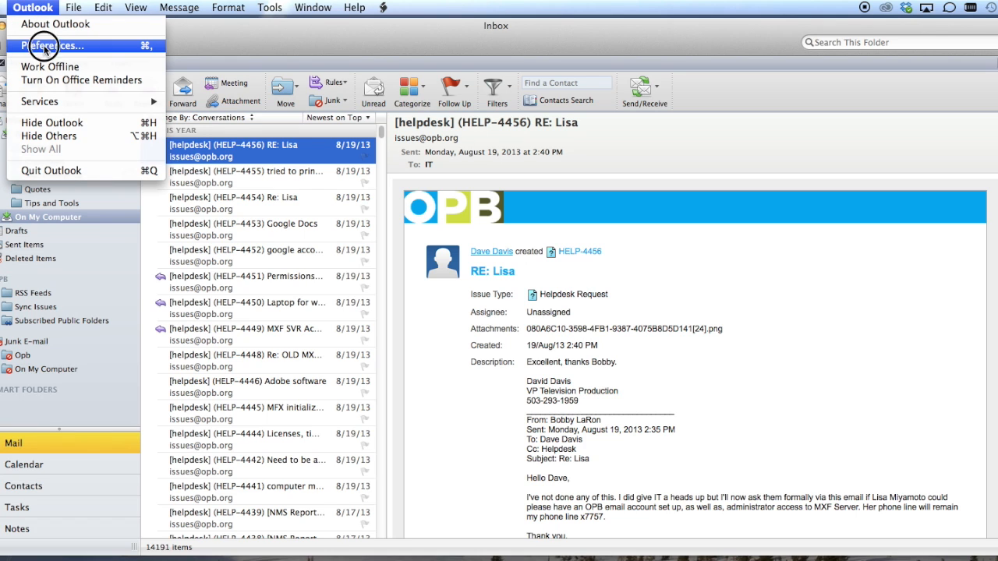
left_click(53, 45)
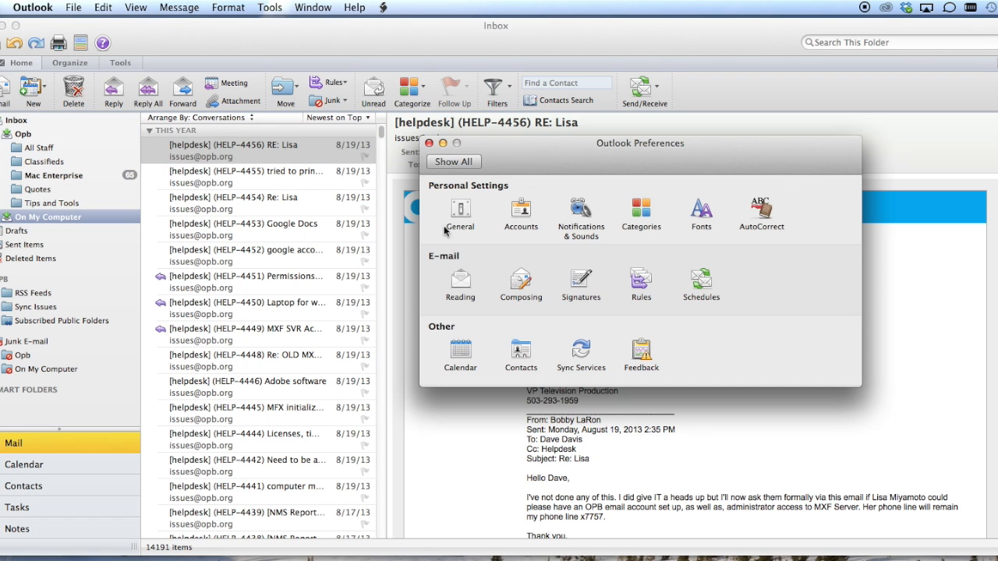
left_click(460, 215)
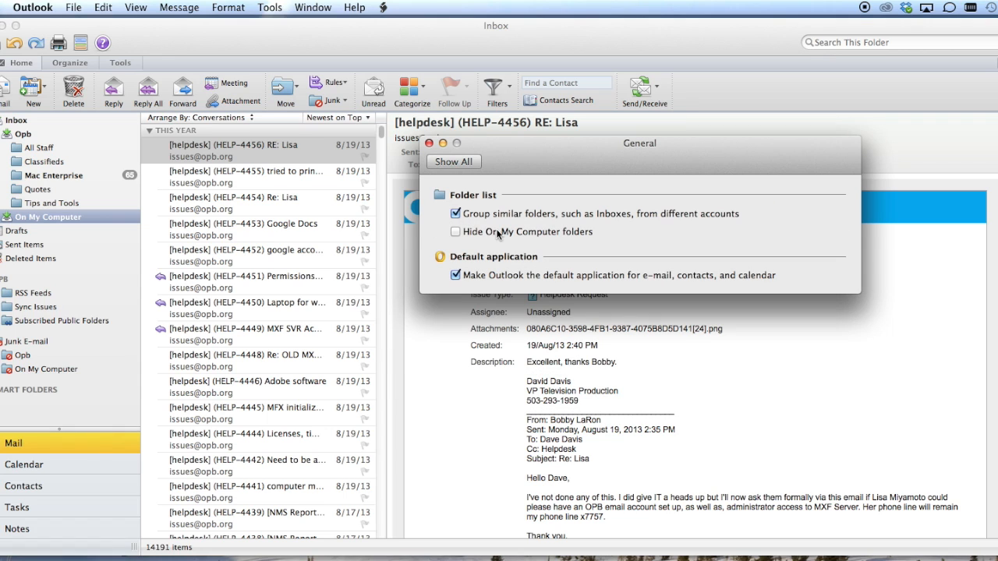
mouse_move(480, 240)
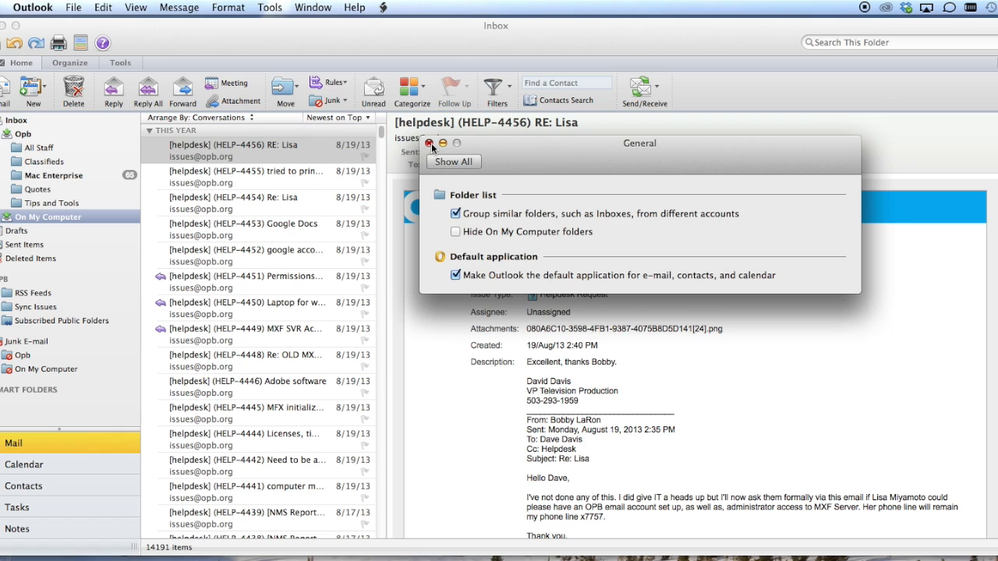
left_click(430, 143)
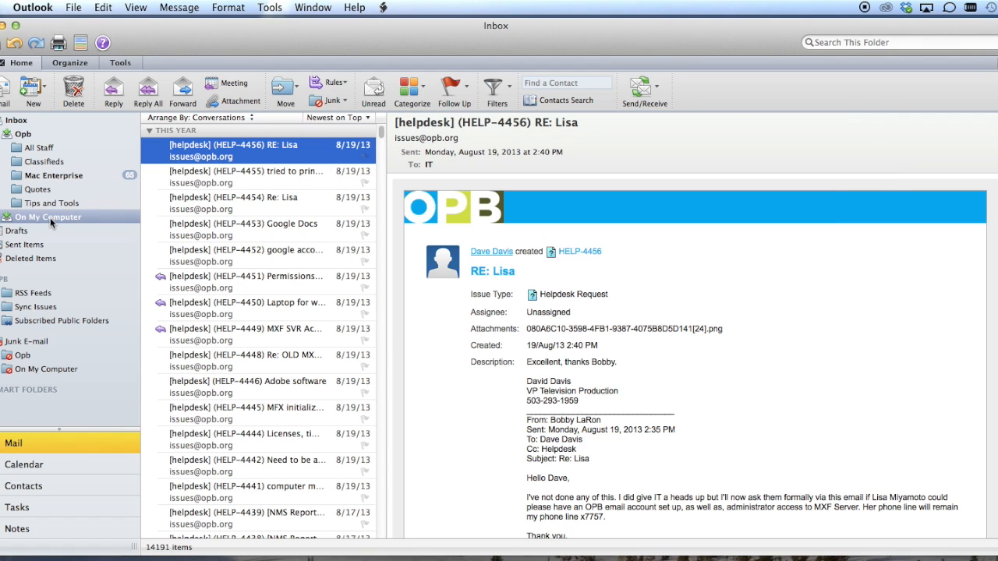
mouse_move(39, 148)
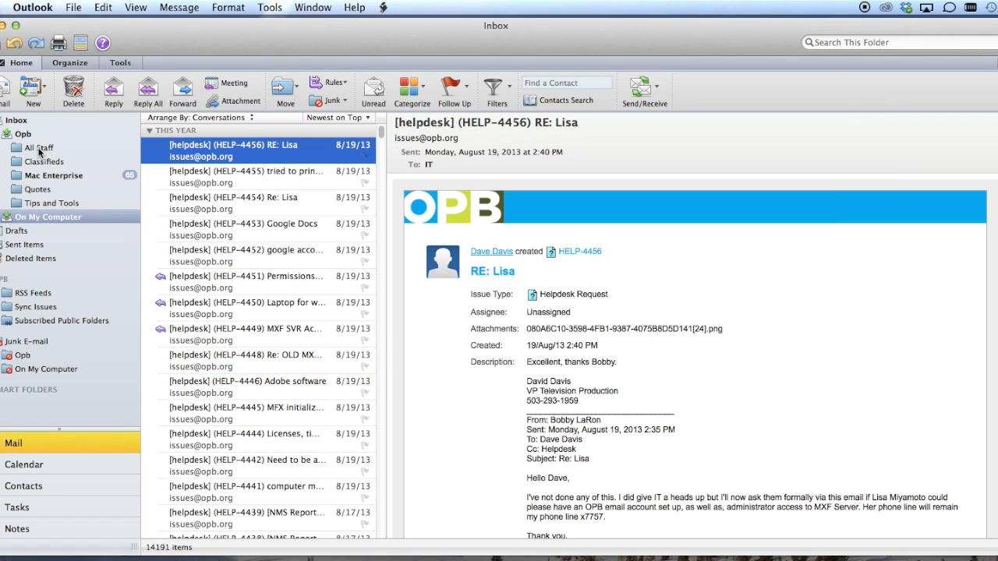
- Browse the Opb account's subfolders to reach the Quotes folder
left_click(37, 188)
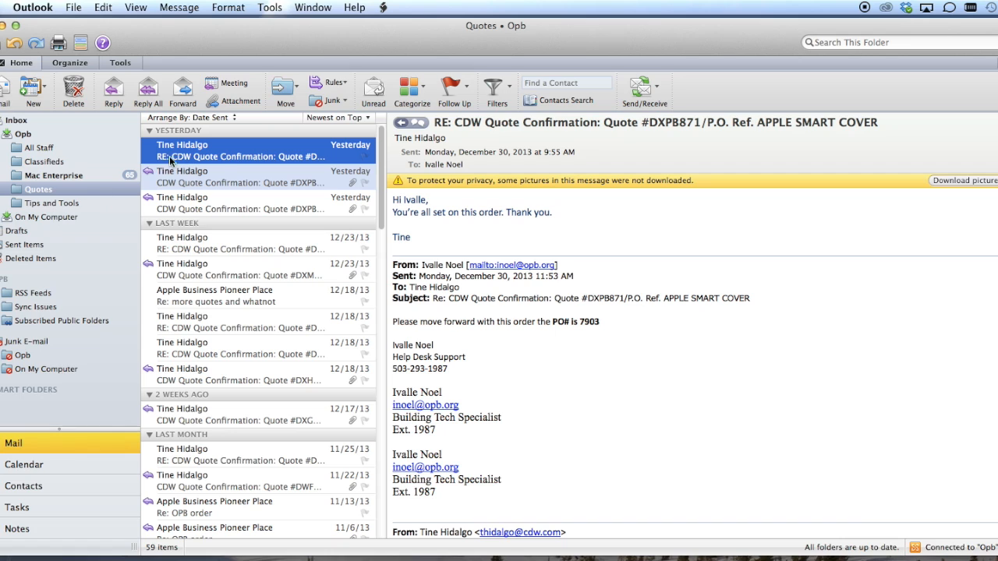
mouse_move(172, 164)
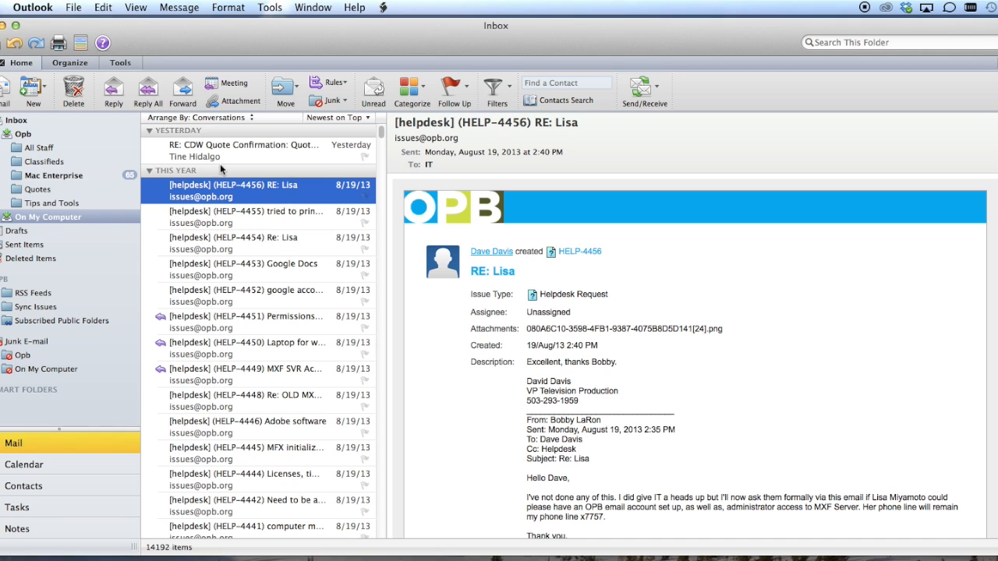
- Confirm the copied CDW quote email in the On My Computer inbox, then bring Finder's Instructional Videos window forward
left_click(243, 150)
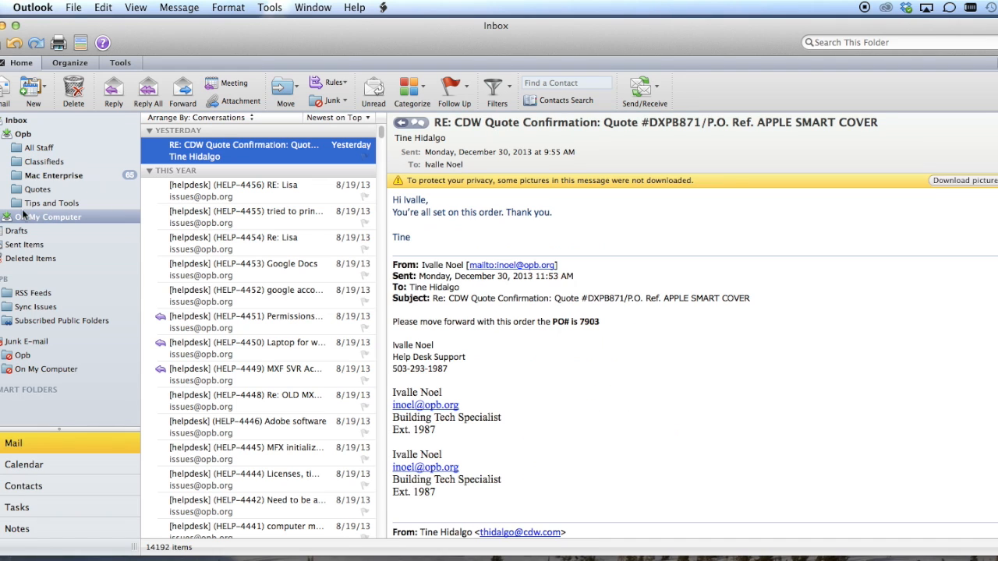
mouse_move(198, 153)
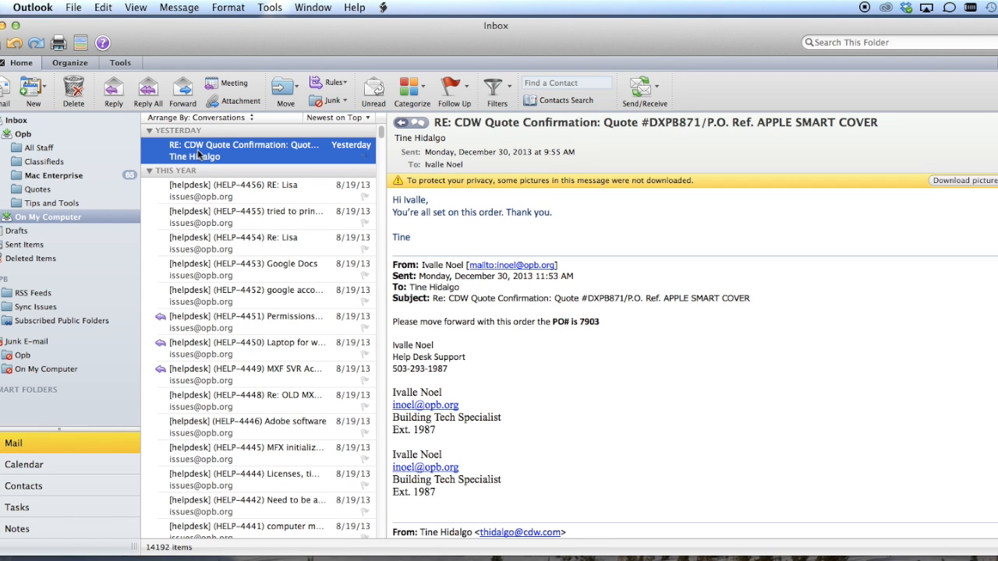
mouse_move(87, 49)
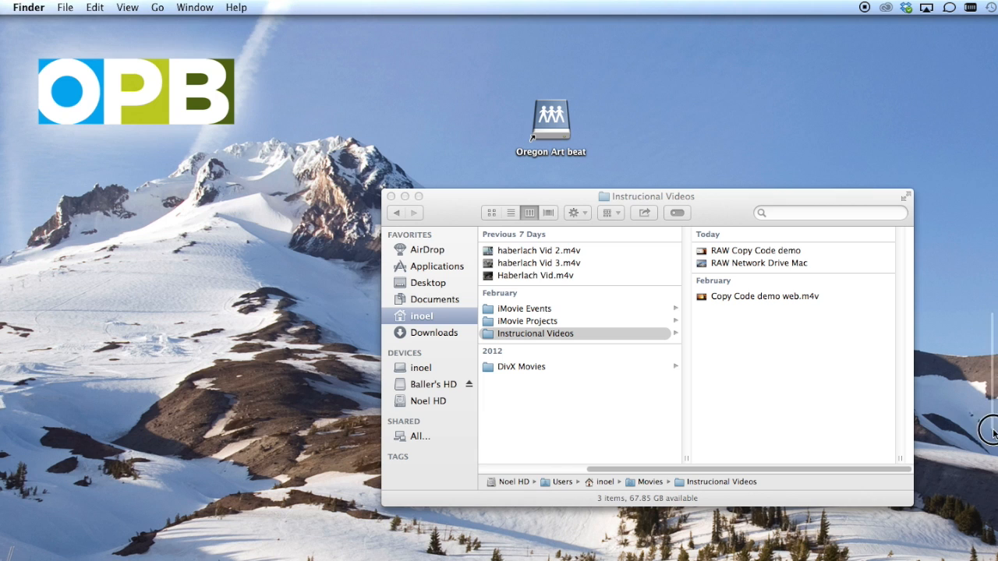
left_click(535, 333)
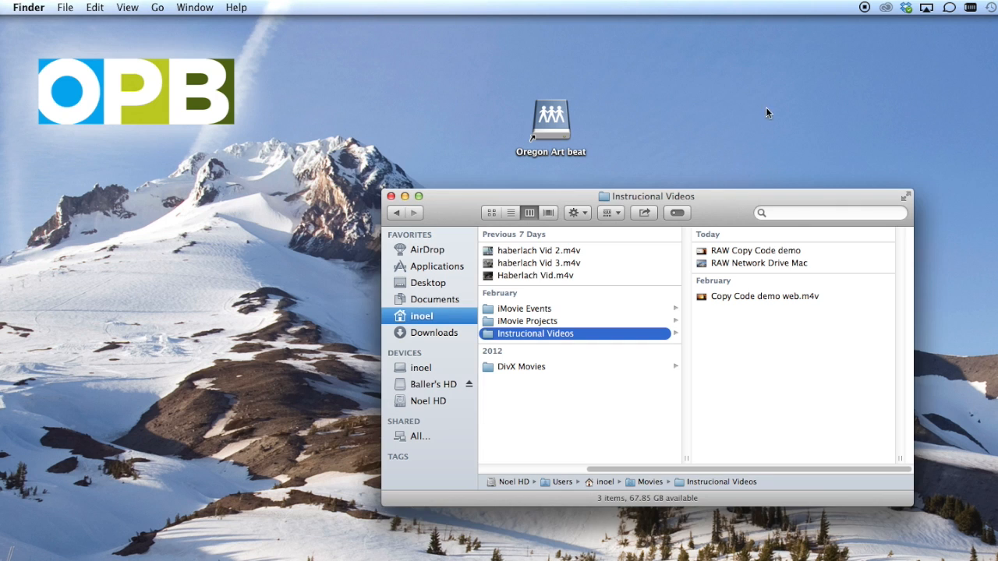